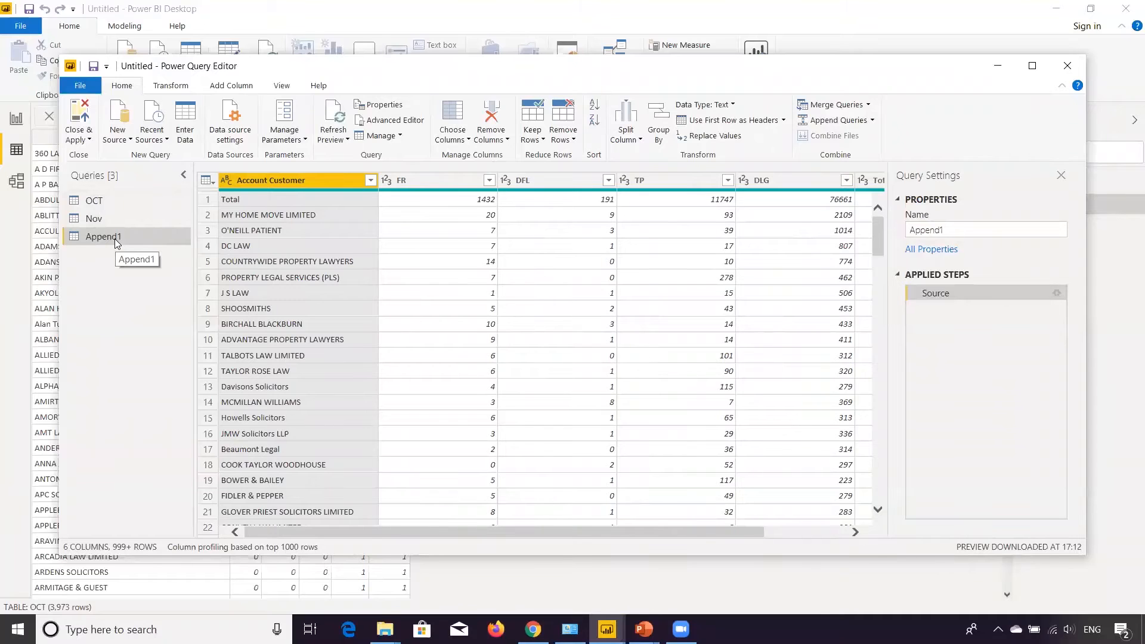
Step: Rename the Append1 query to 'OctandNov Data' from the Queries pane
right_click(103, 237)
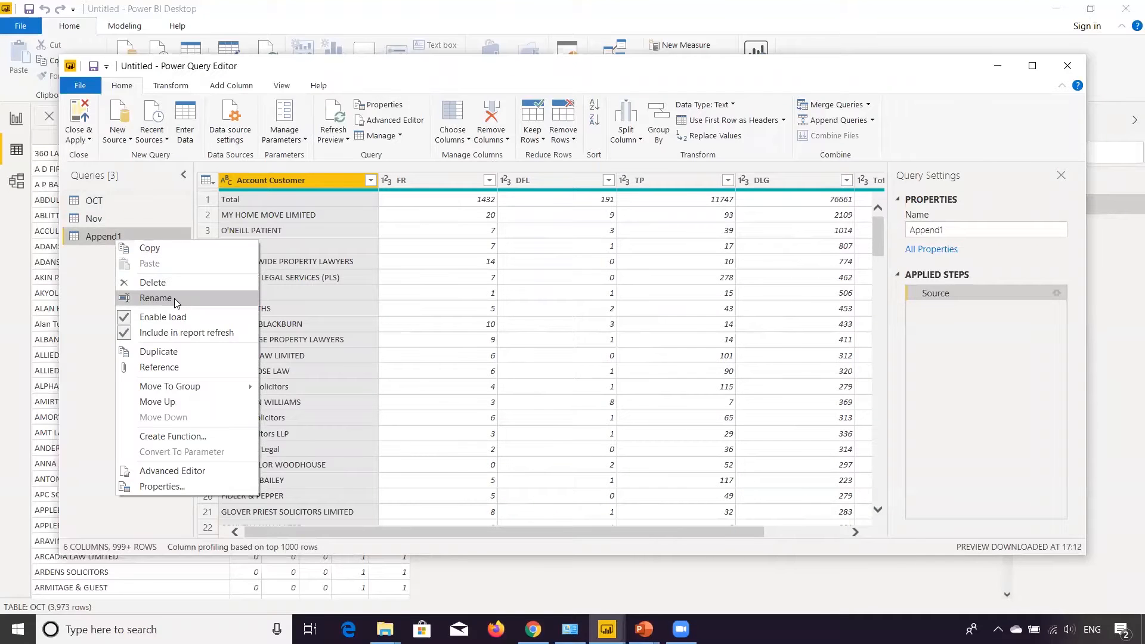
click(155, 298)
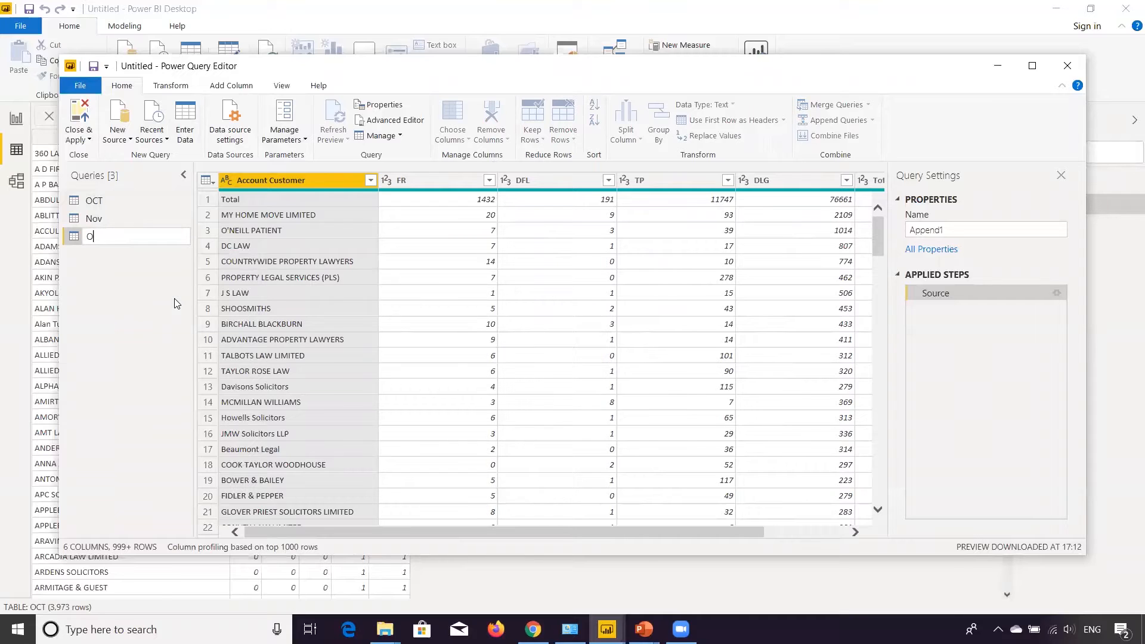
text(ctandNov Data)
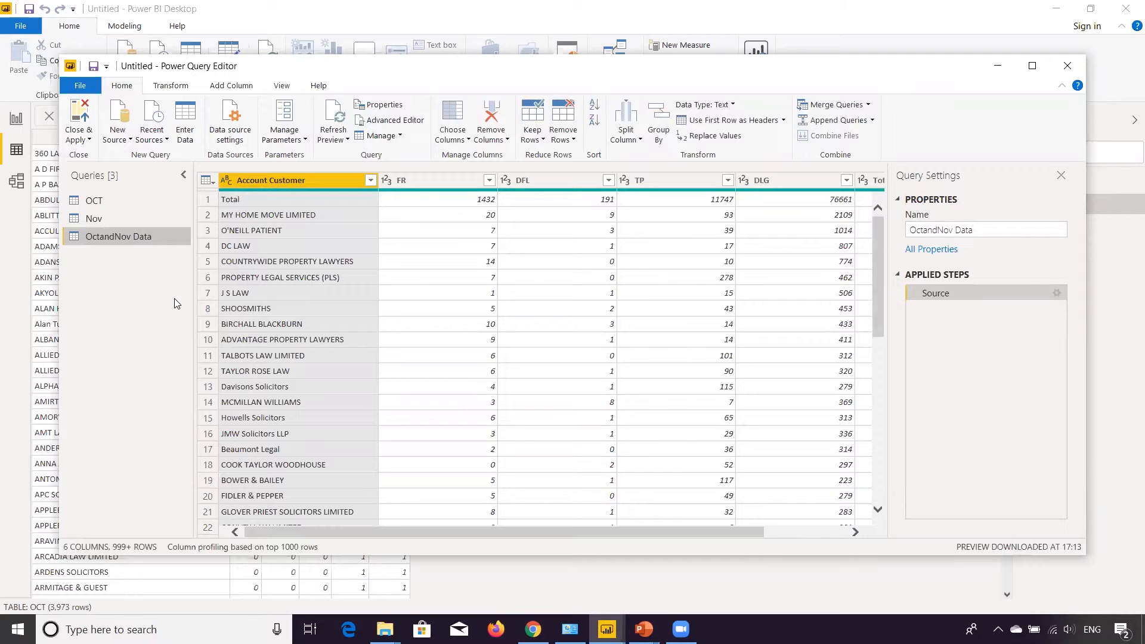
mouse_move(118, 236)
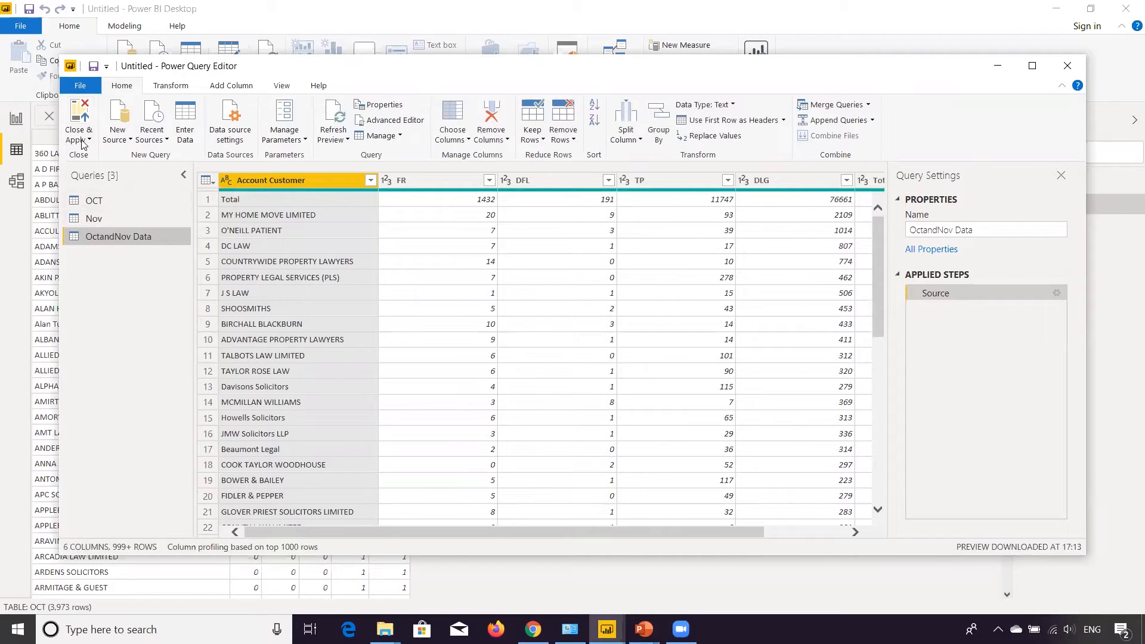
Step: Close & Apply the query editor so OctandNov Data loads into the Fields list
click(79, 121)
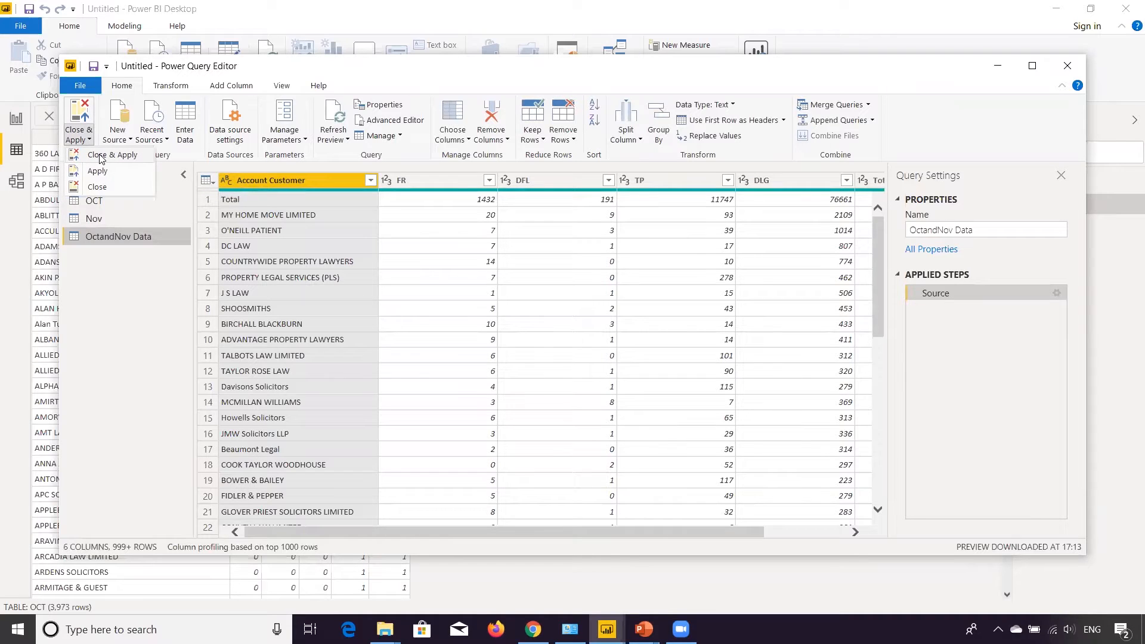
click(111, 154)
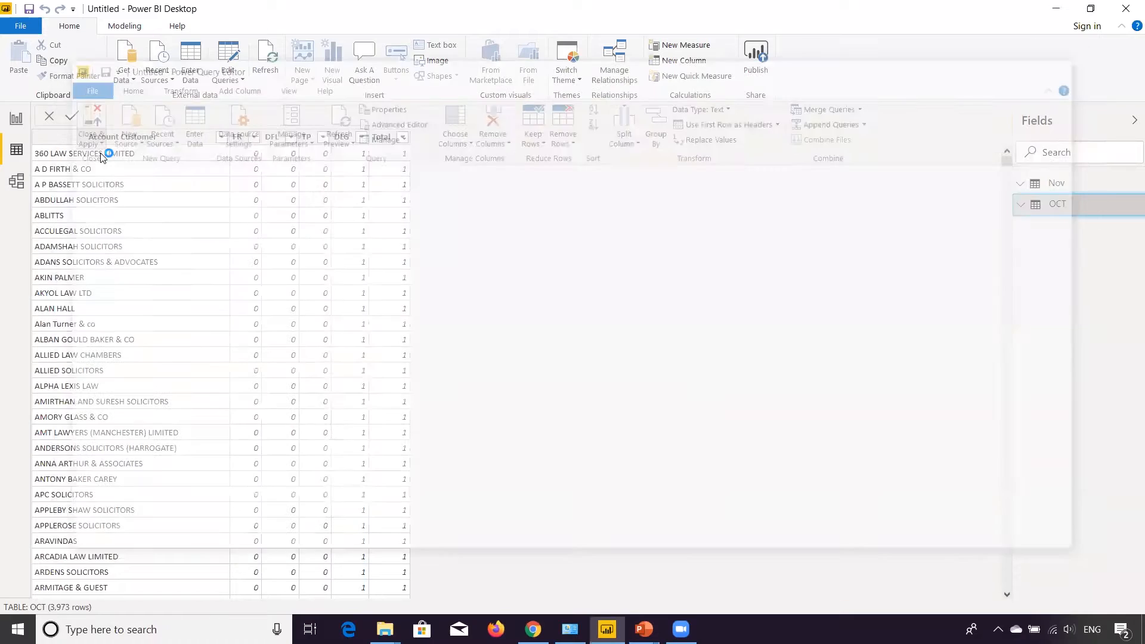
click(942, 116)
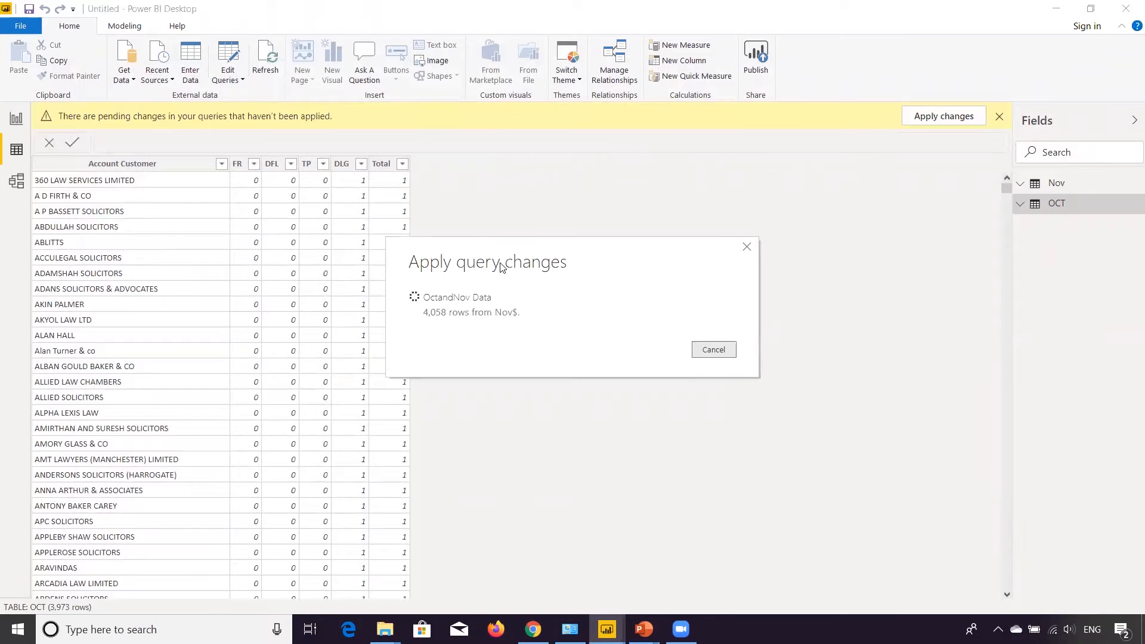
click(942, 116)
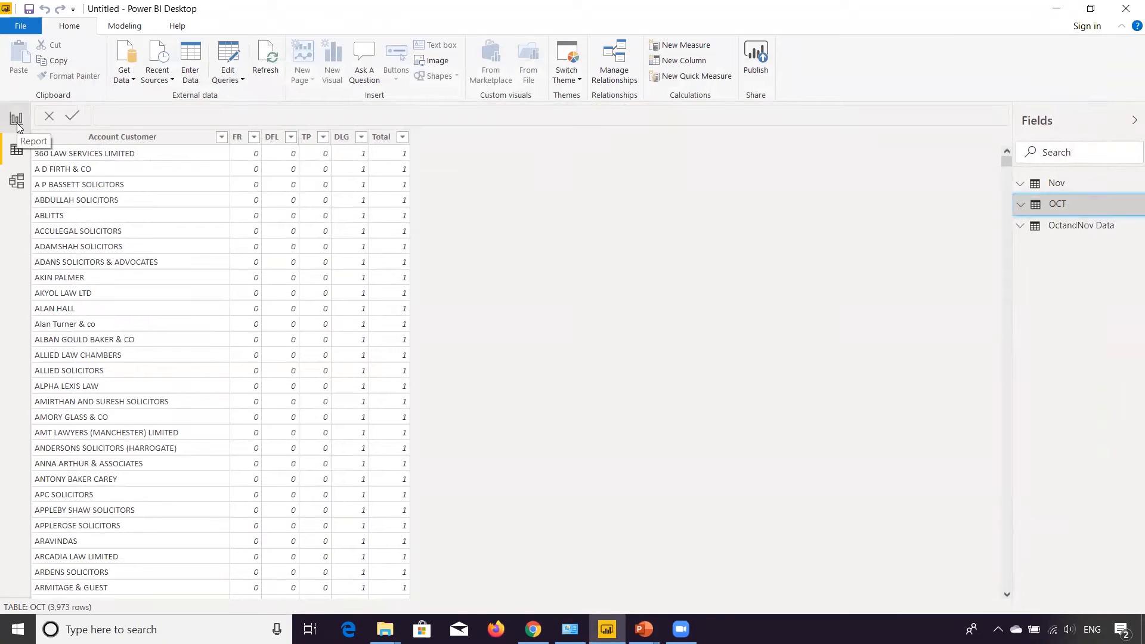
Step: On the report page, show Nov's Account Customer as a card counting 4057 entries
click(15, 118)
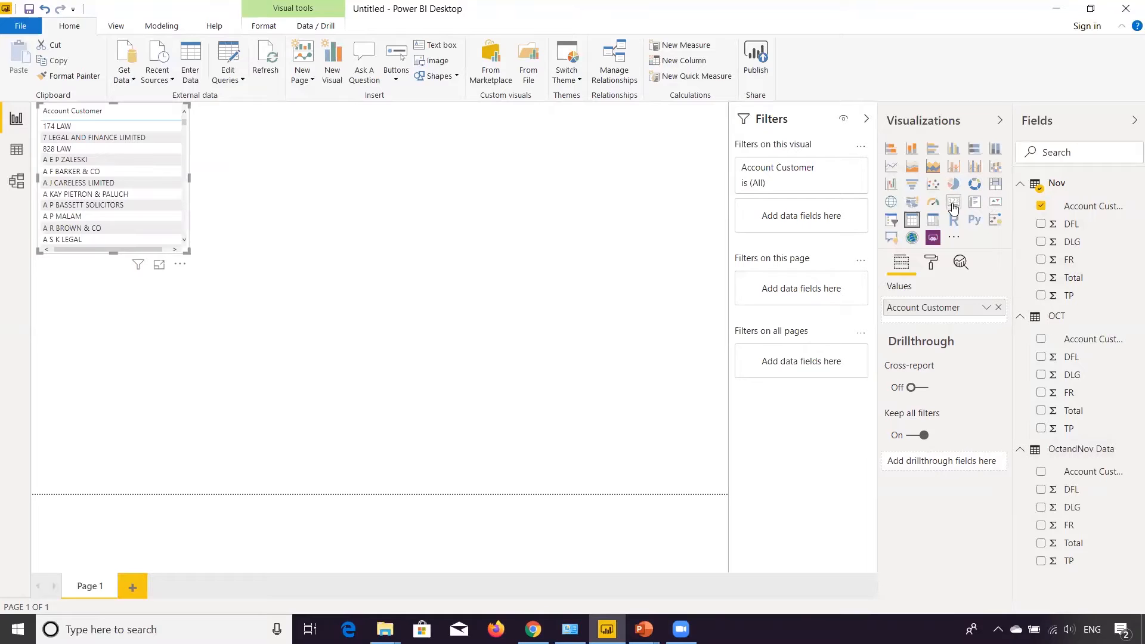
click(954, 203)
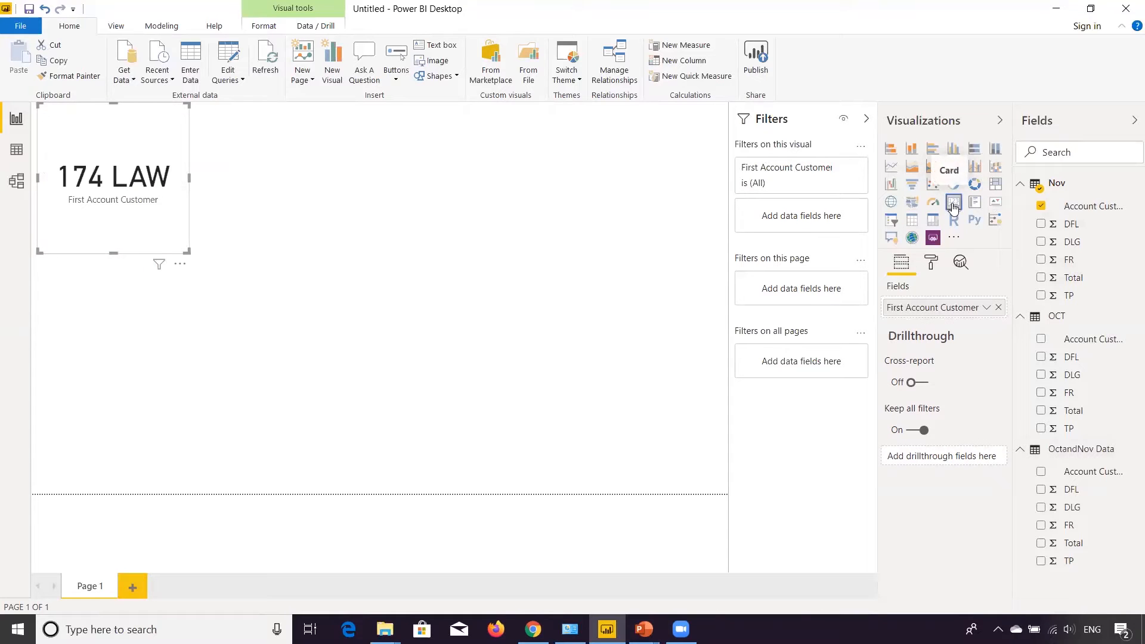
click(986, 306)
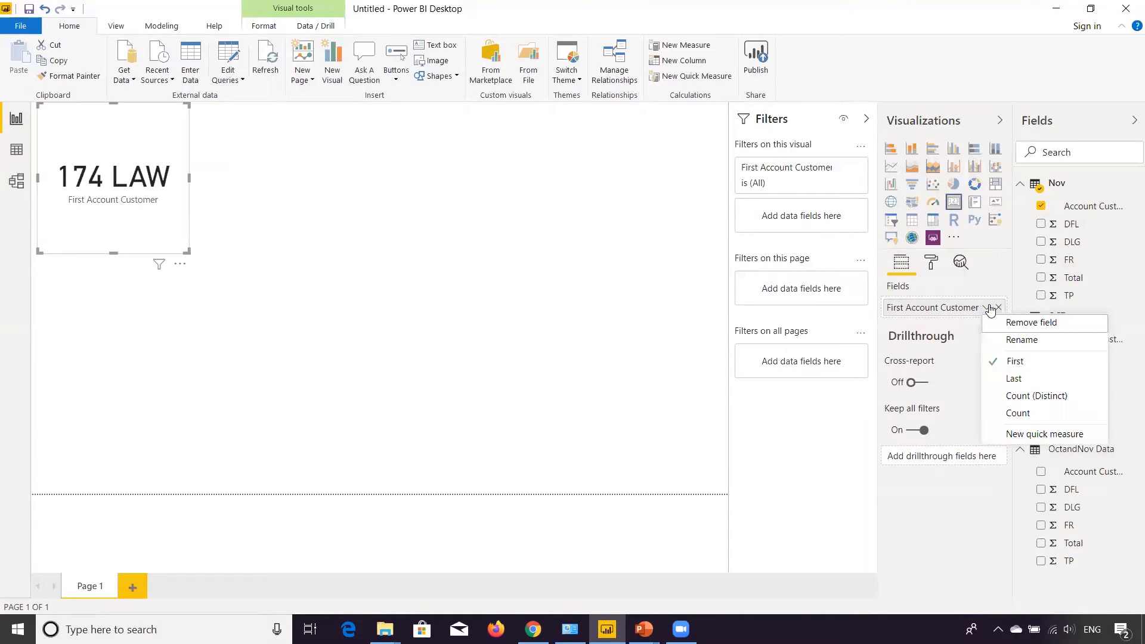
mouse_move(1018, 414)
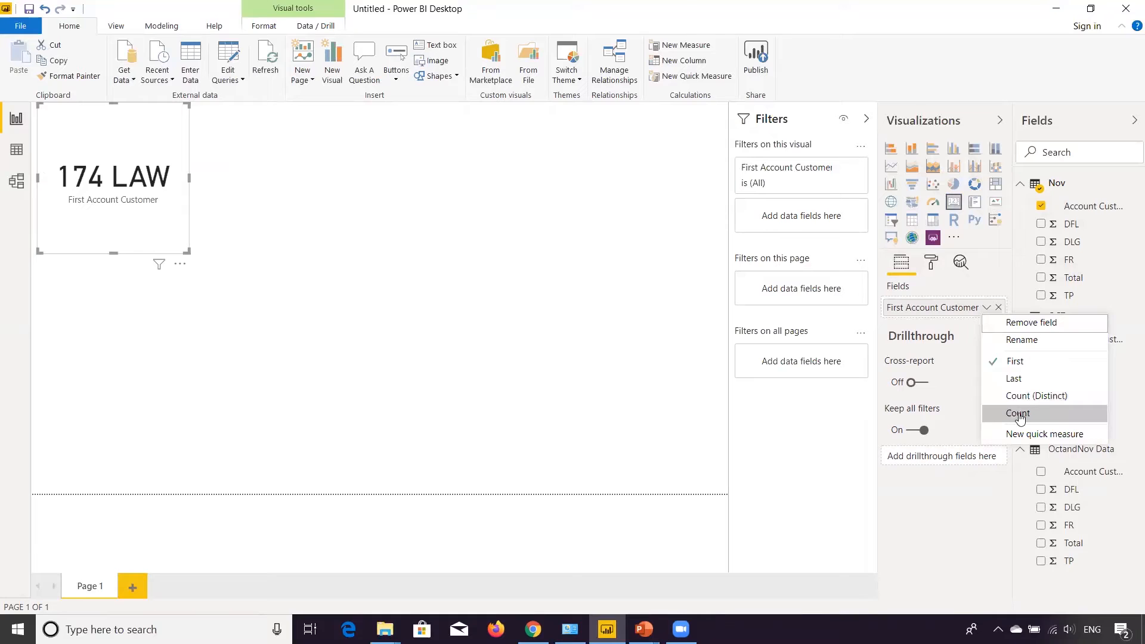
click(1017, 414)
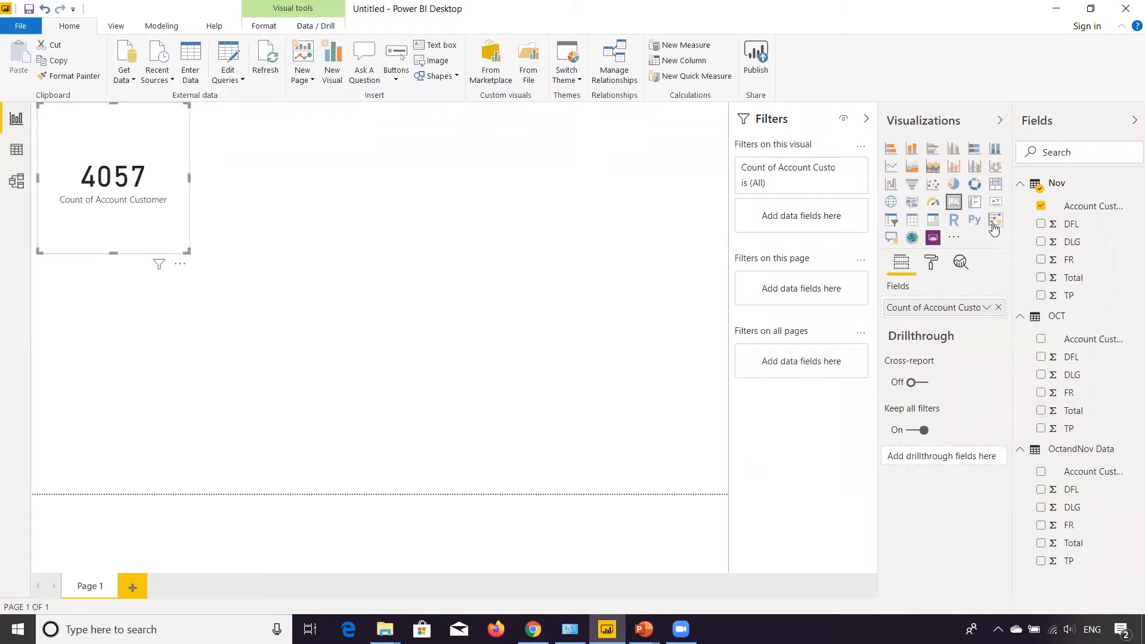
click(932, 262)
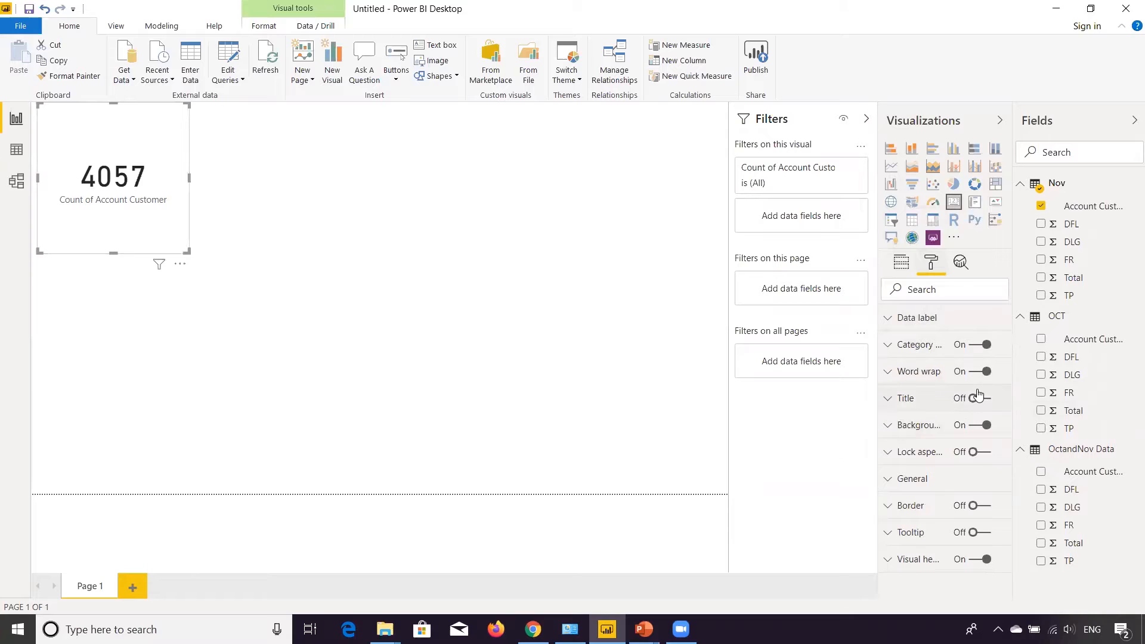
Step: Give the 4057 card the title 'November Record Count'
click(981, 397)
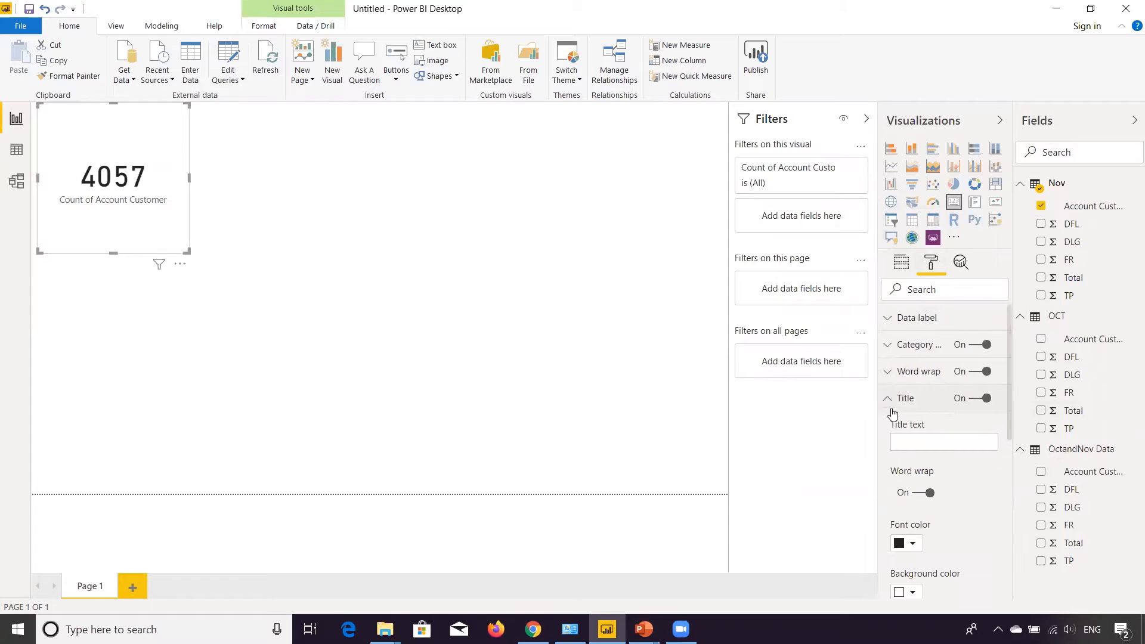
click(943, 441)
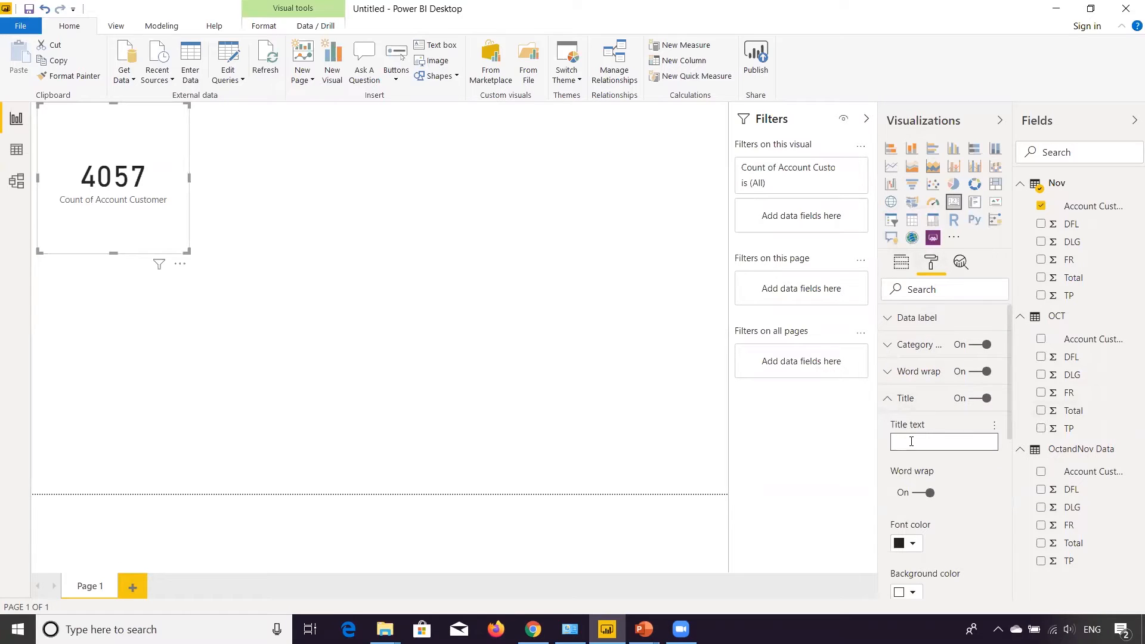
text(November Record)
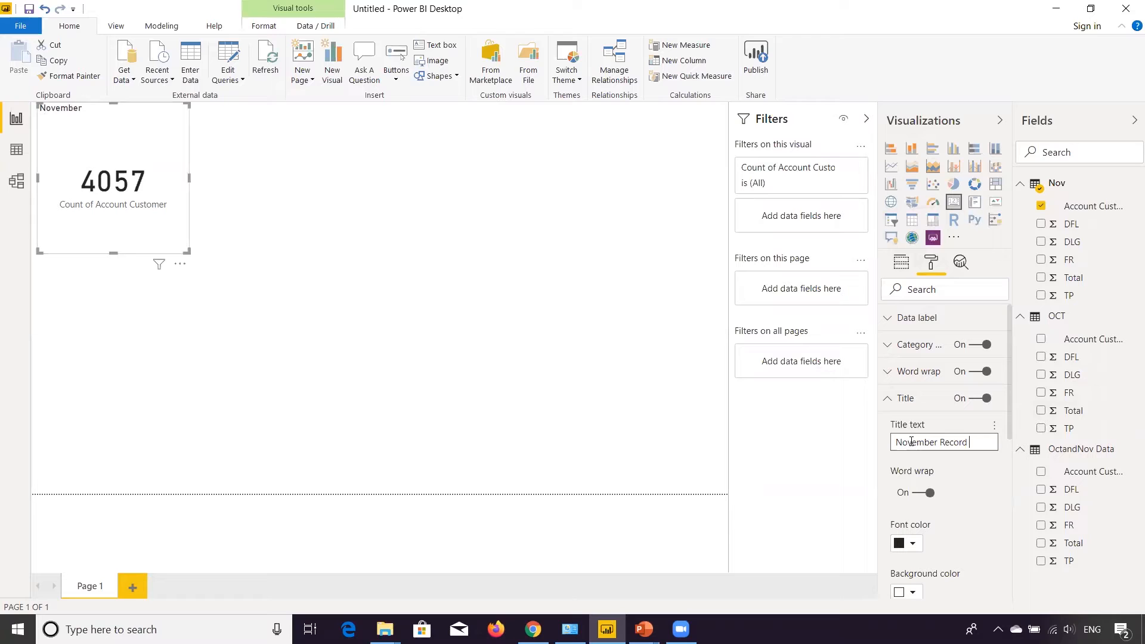
text(Count)
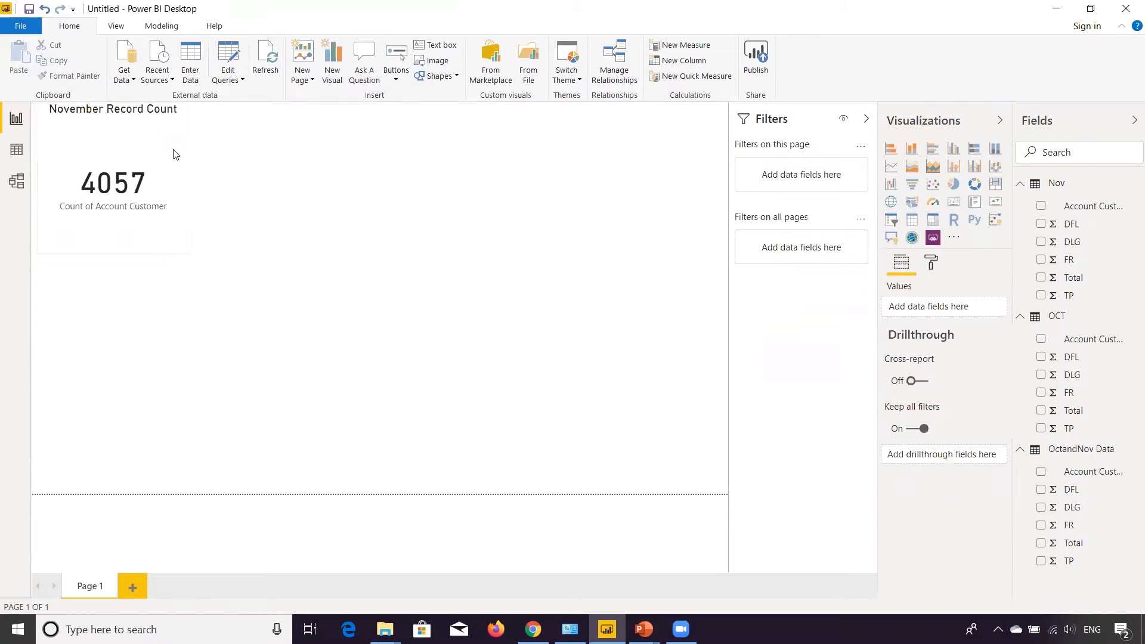
Step: Reselect the November card and change its category label setting in Format
click(112, 183)
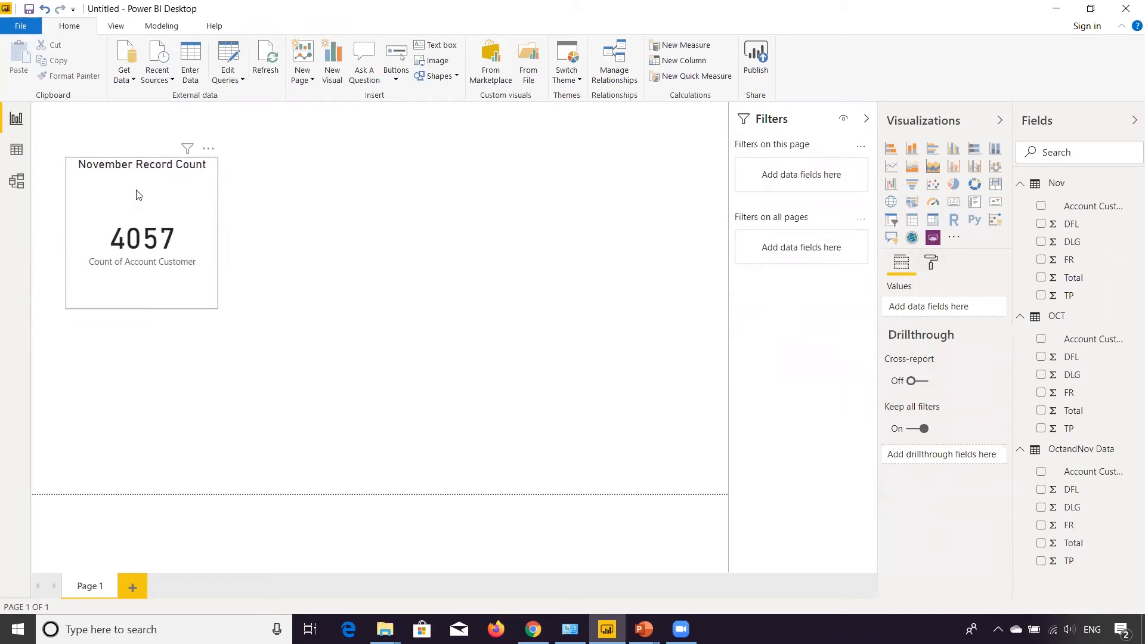
click(141, 234)
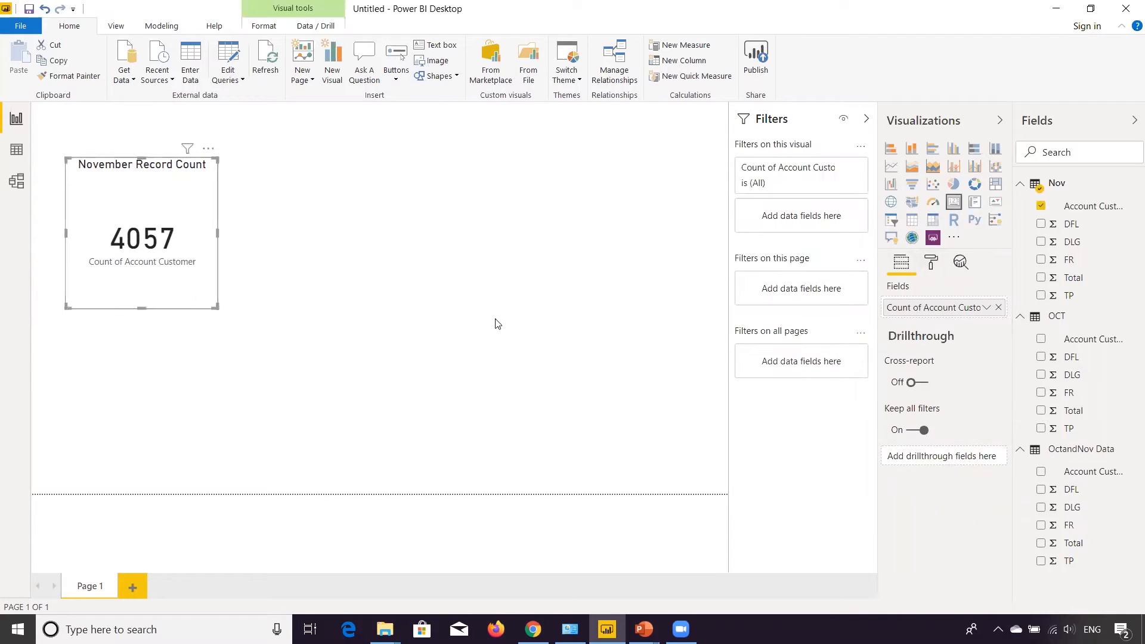
click(932, 263)
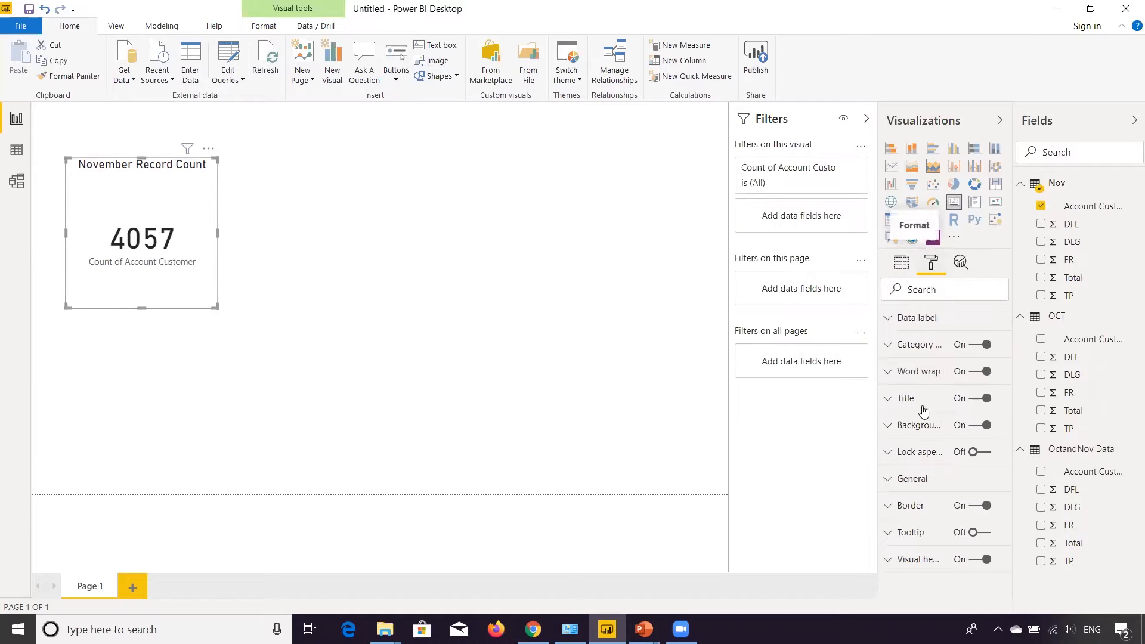
click(982, 343)
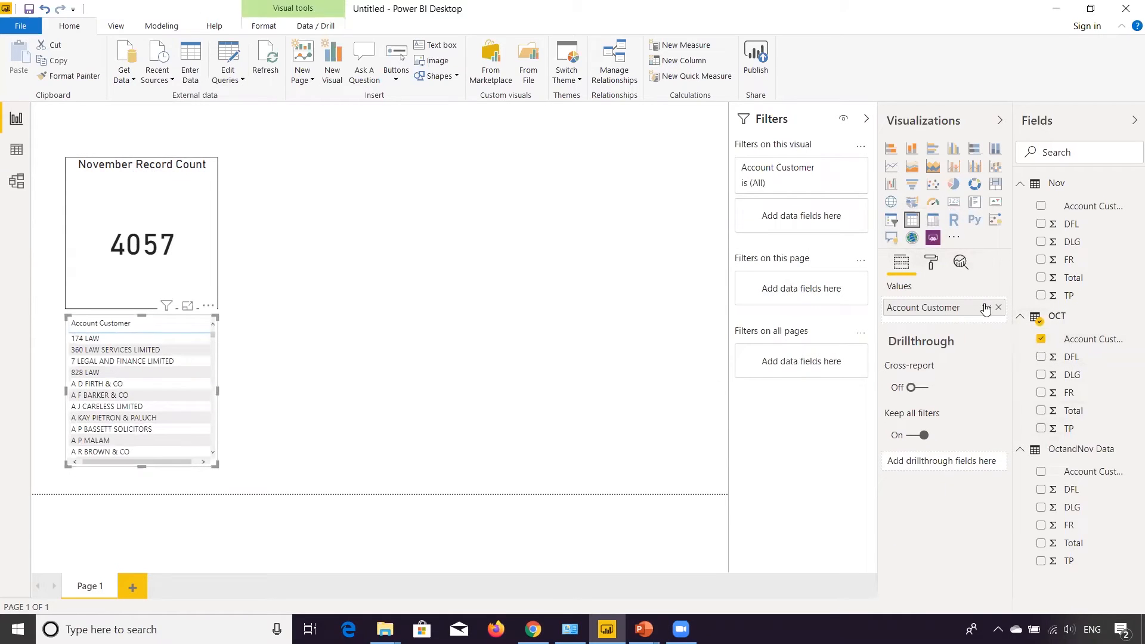
Step: Show OCT's Account Customer as a card counting 3973 entries
click(986, 307)
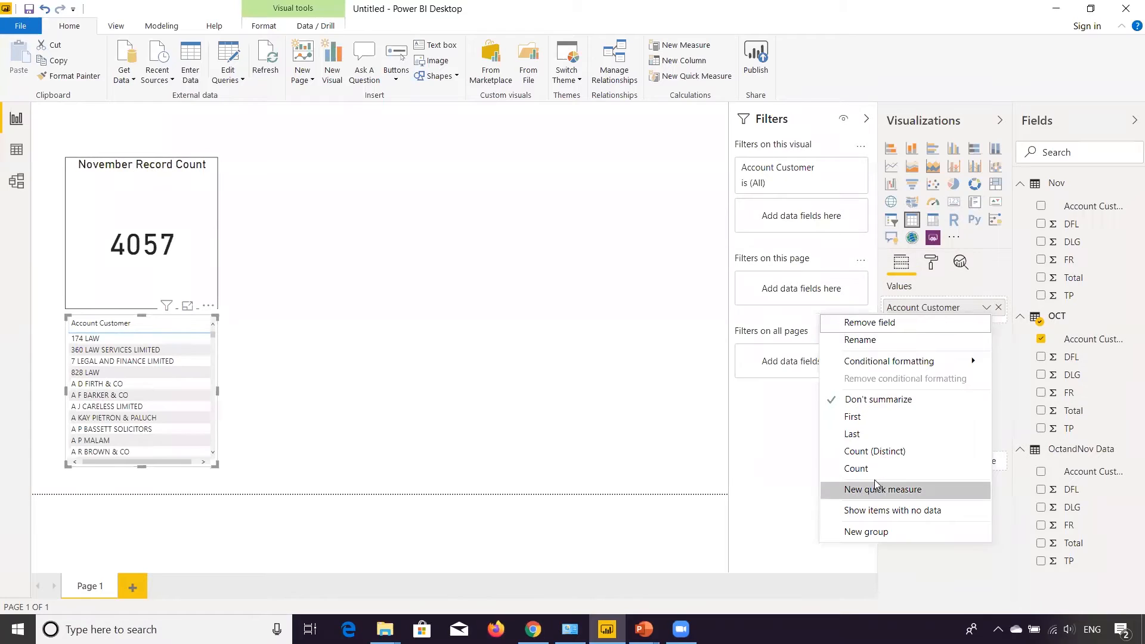
mouse_move(977, 308)
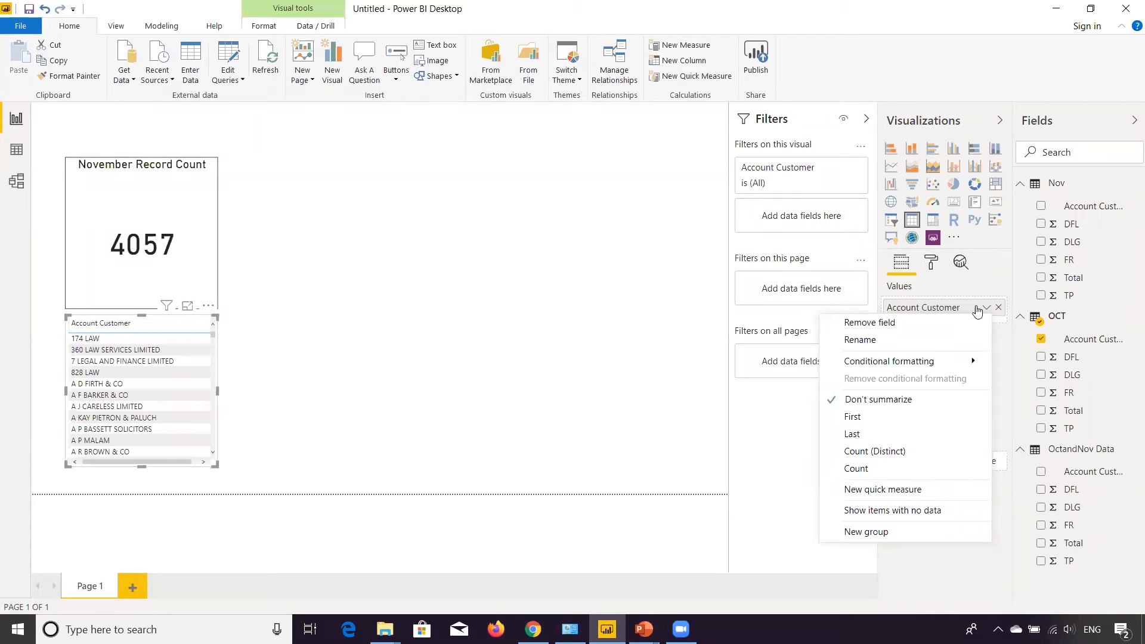
click(875, 450)
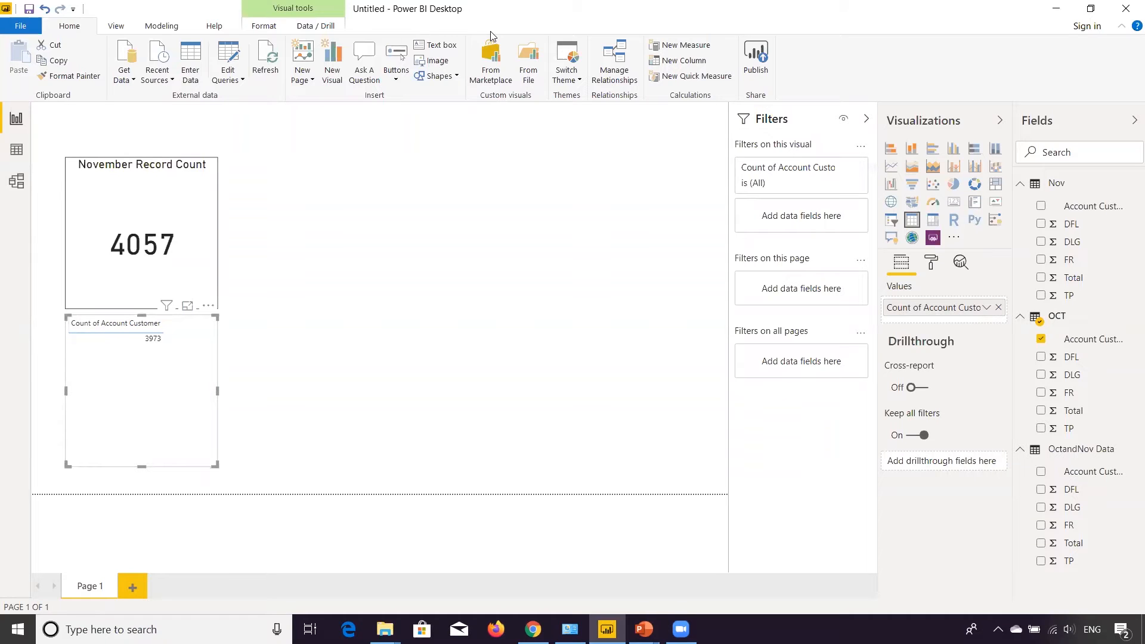
mouse_move(236, 407)
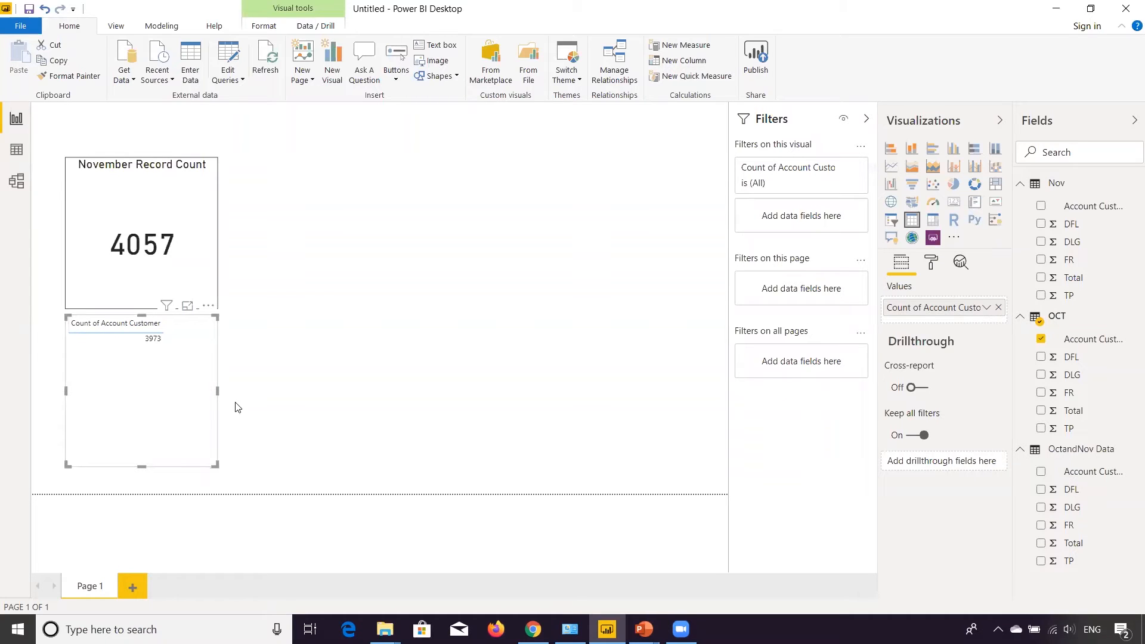
mouse_move(954, 202)
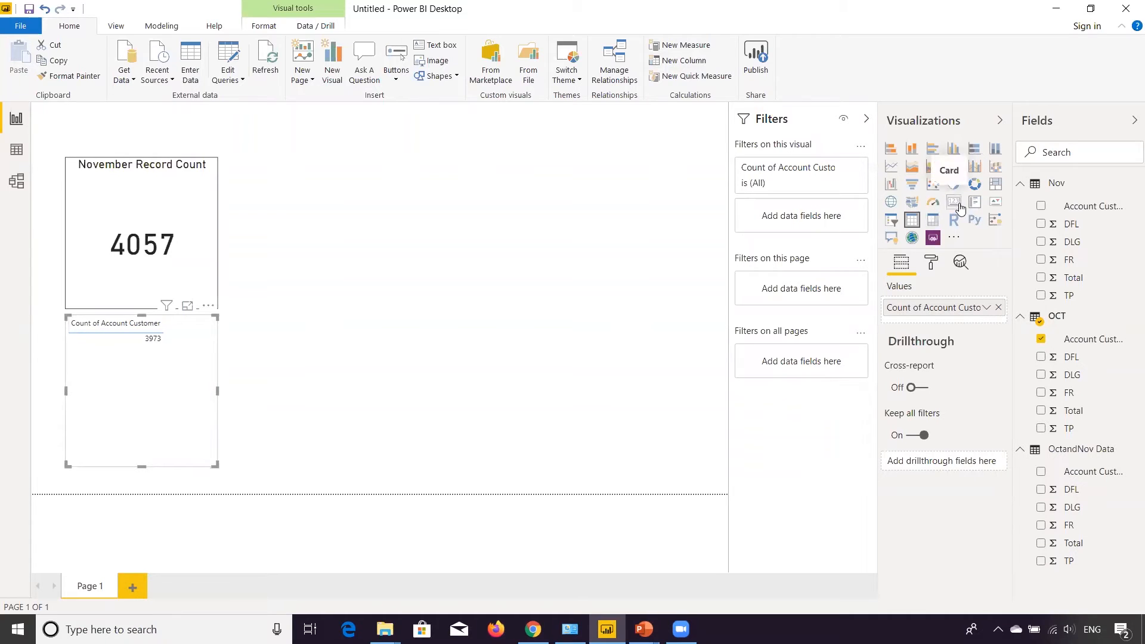
click(954, 201)
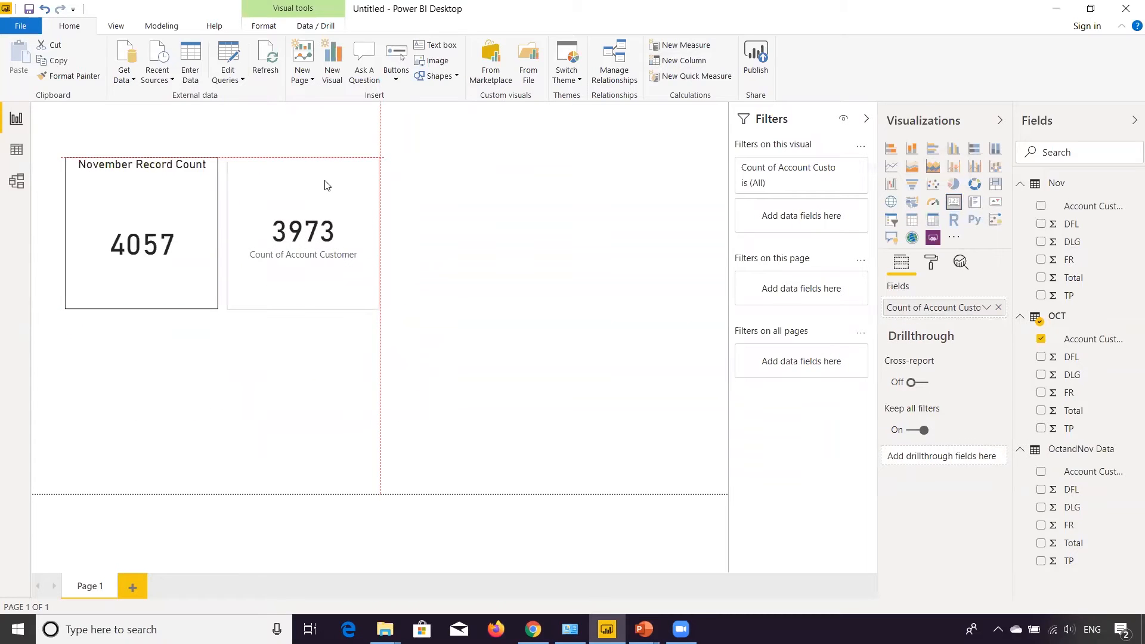
click(931, 263)
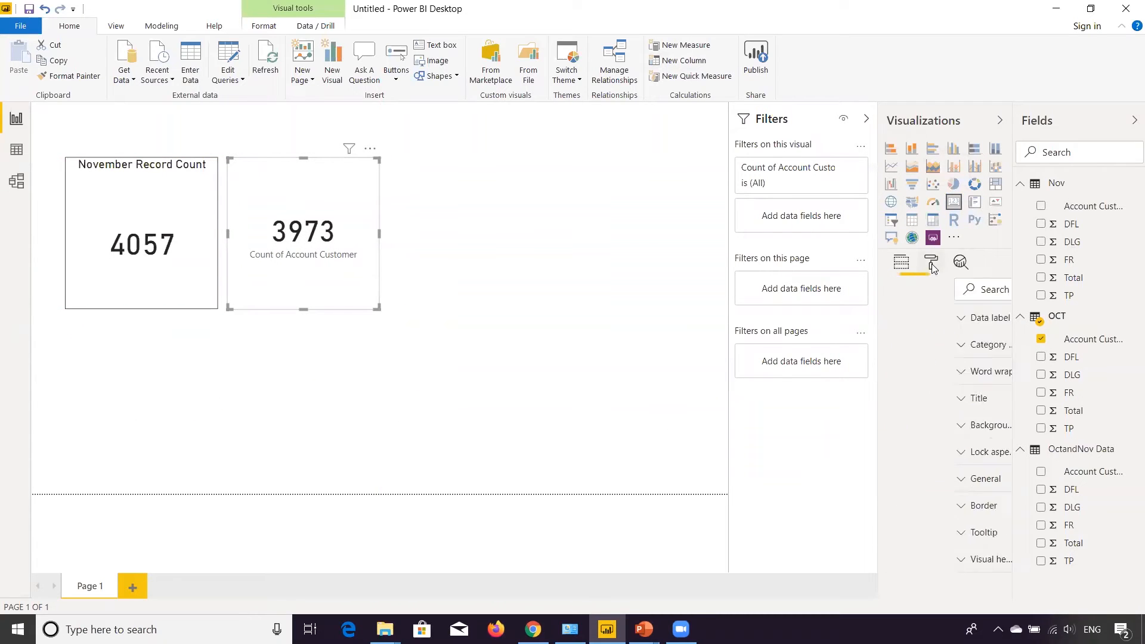
Step: Title the 3973 card 'October Record Count' in larger text and hide its category label
click(906, 399)
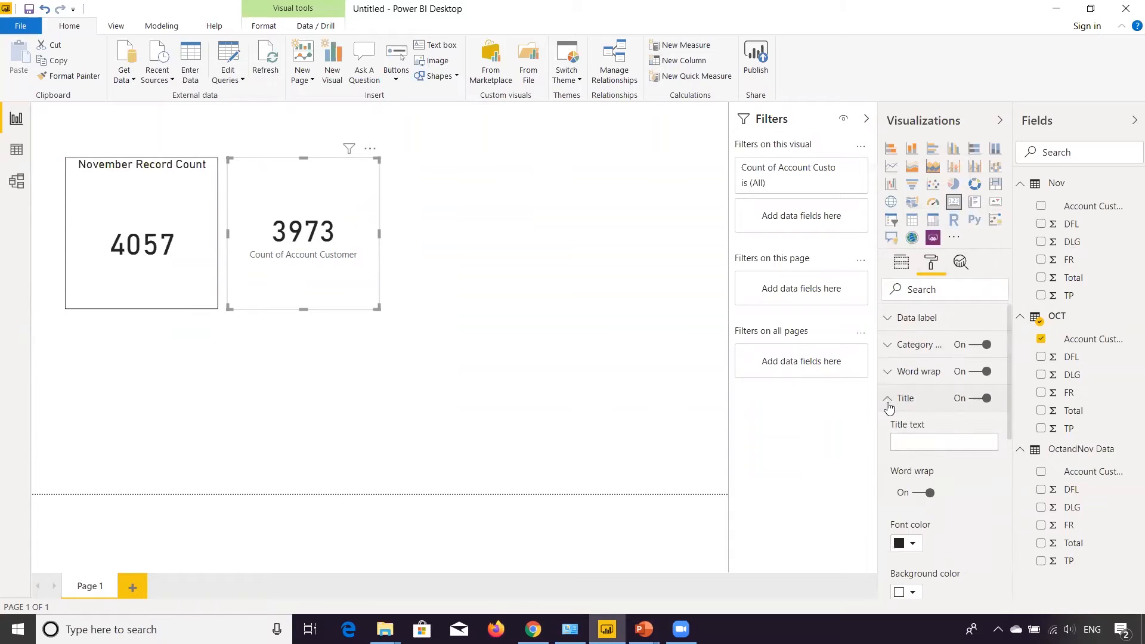
text(October Record Count)
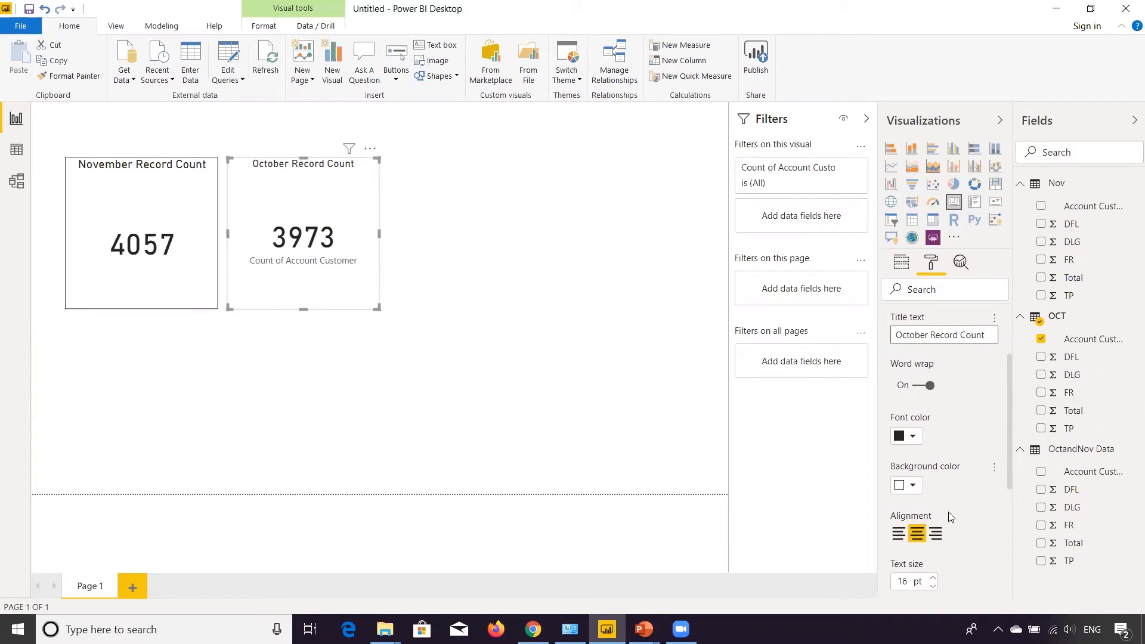
click(935, 578)
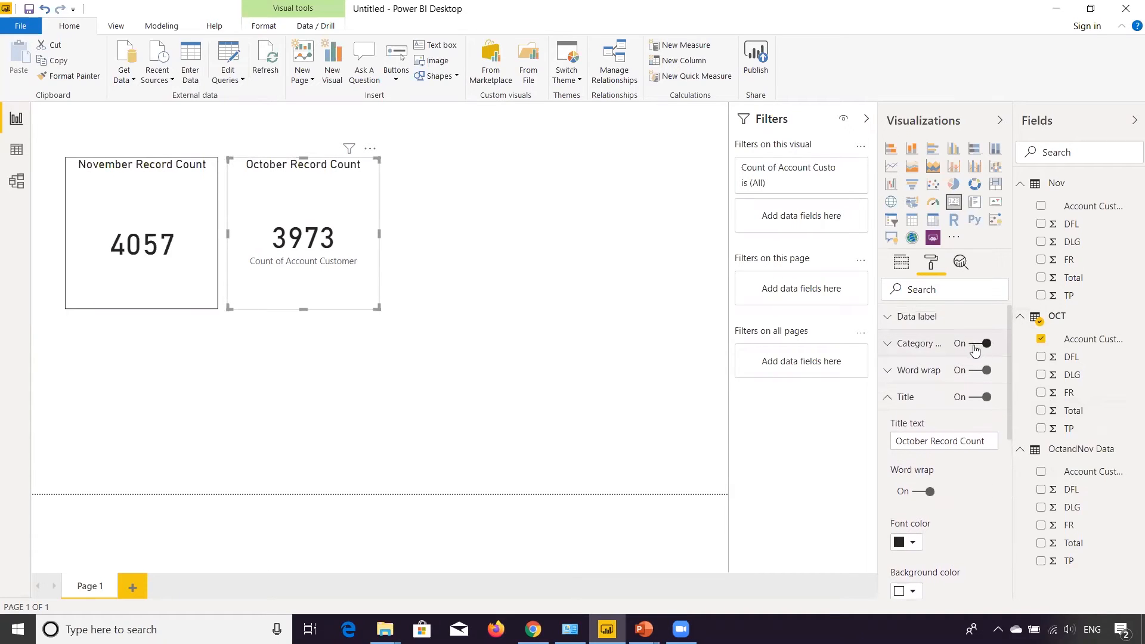
click(982, 344)
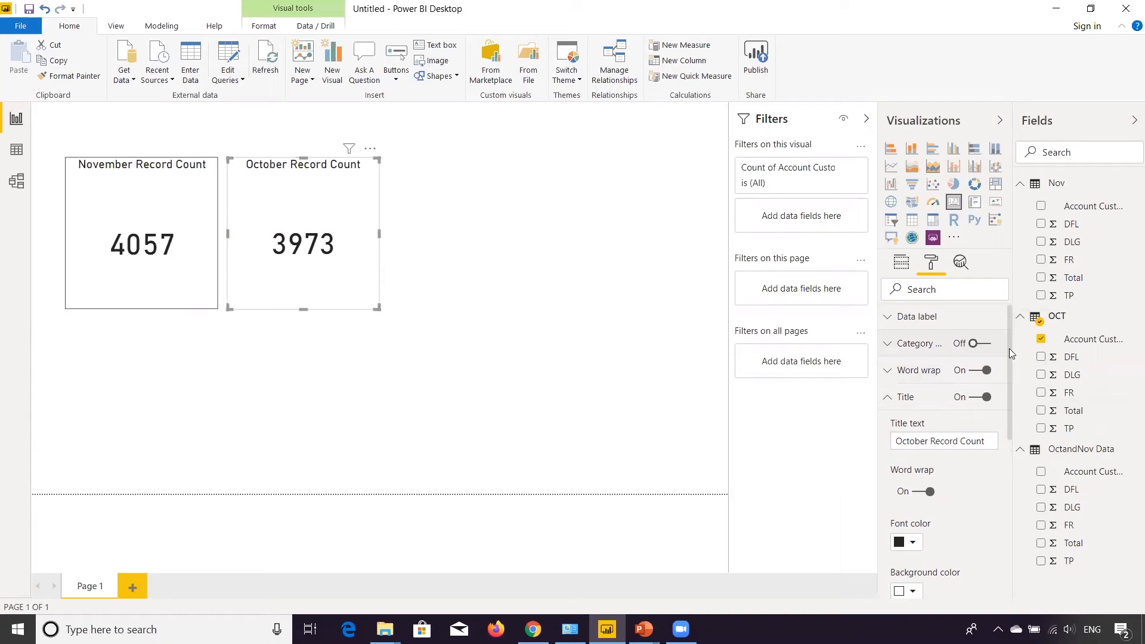
scroll(down, 3)
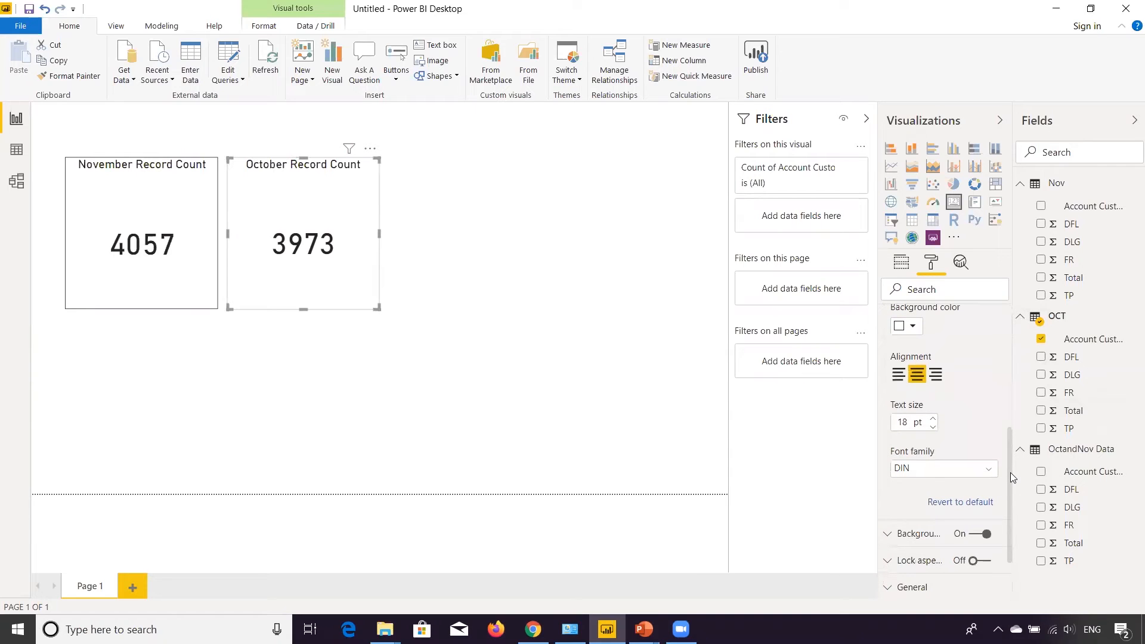
scroll(down, 3)
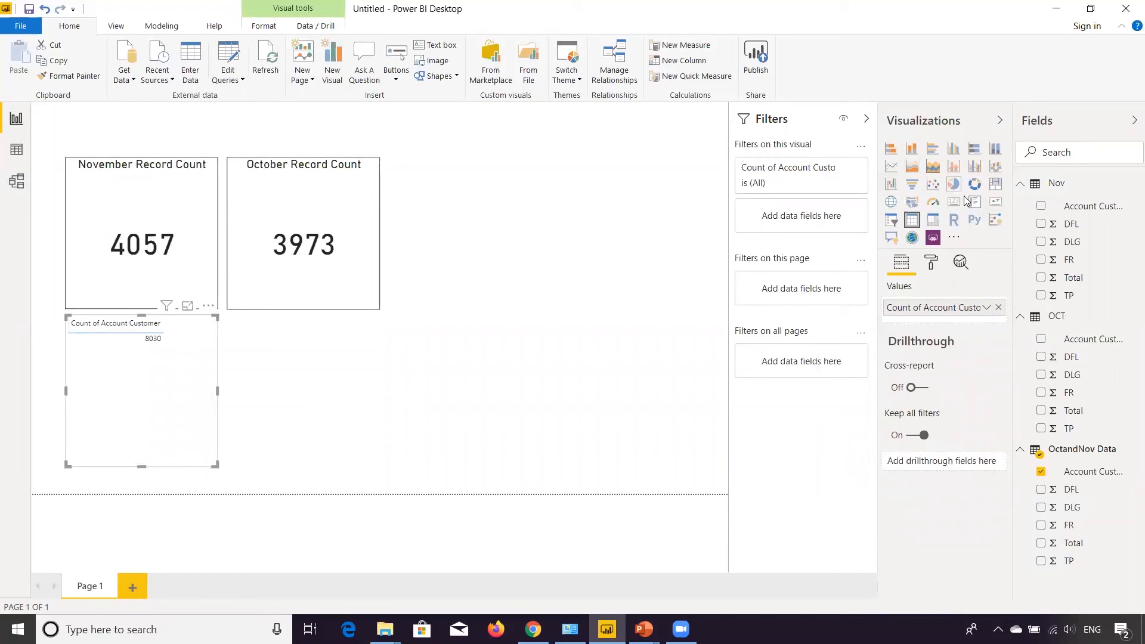
mouse_move(954, 203)
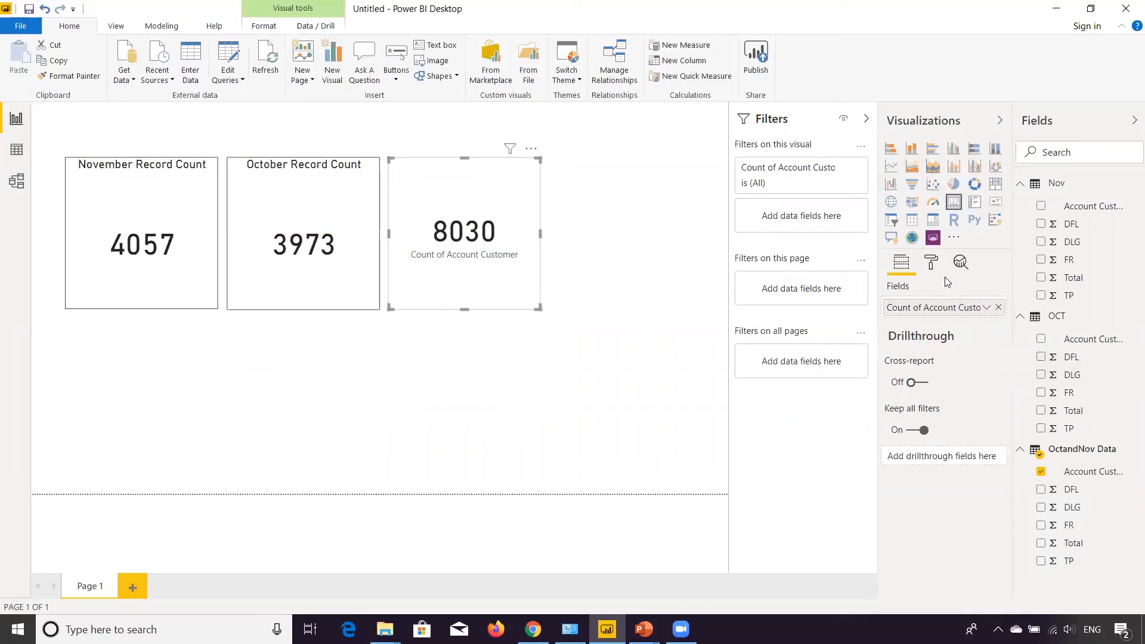
Step: Title the 8030 card 'Append File Data Count' enlarged, and hide its category label
click(932, 263)
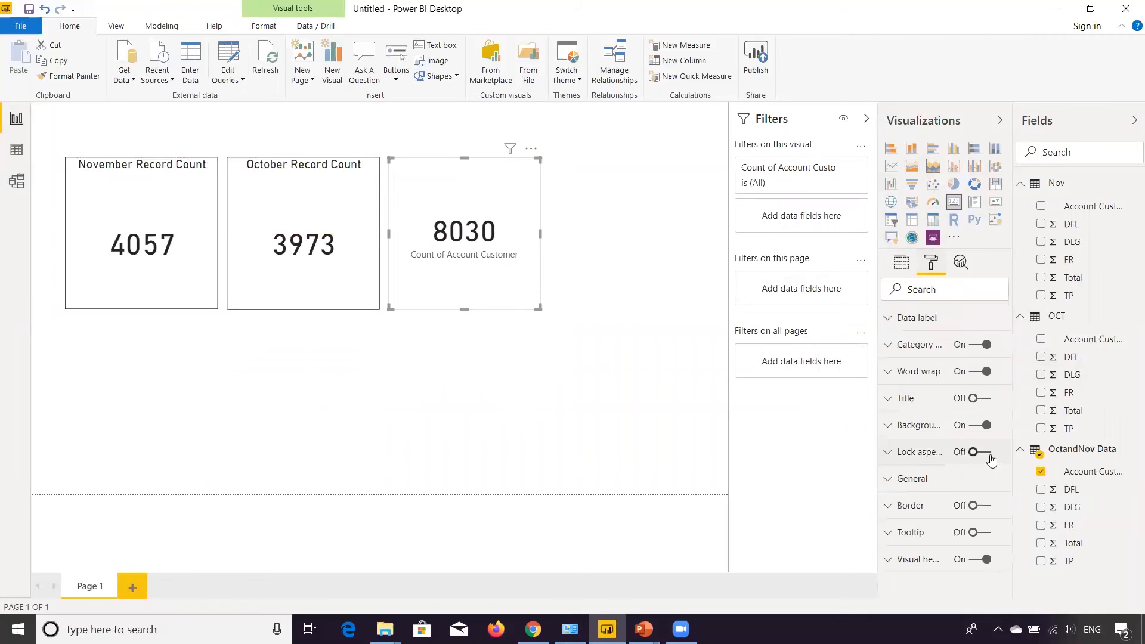
click(986, 398)
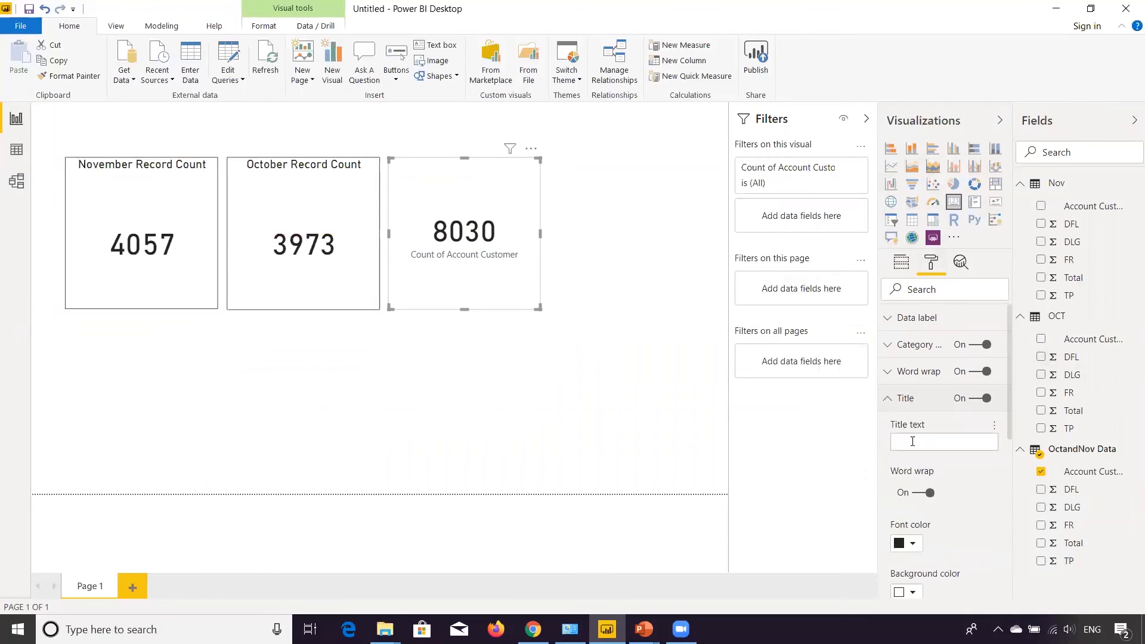
text(Append File)
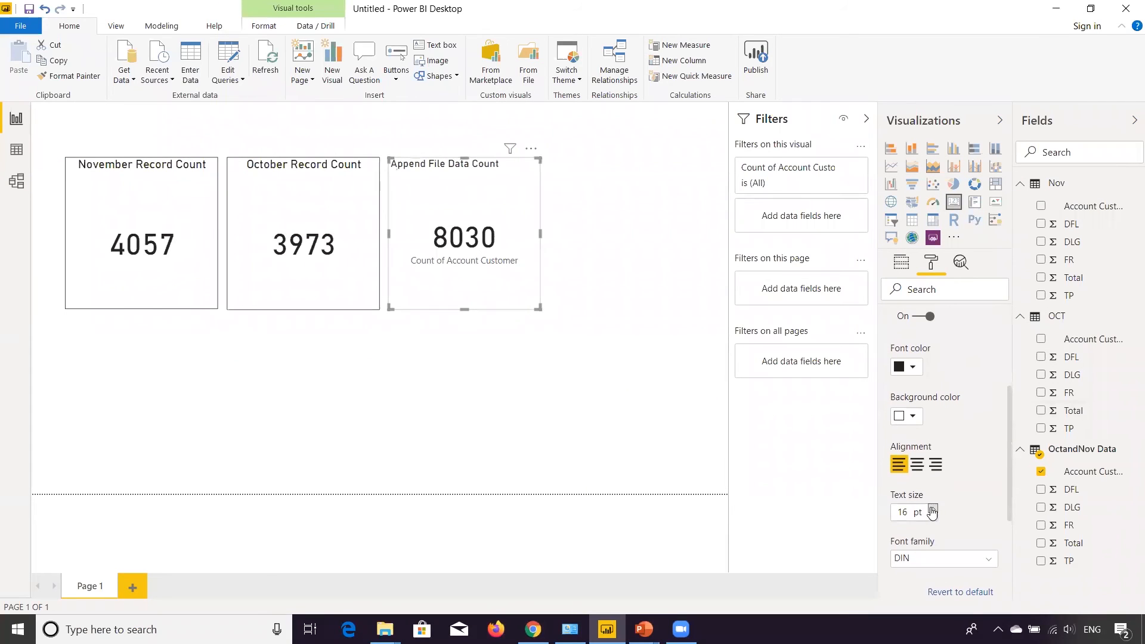
click(916, 464)
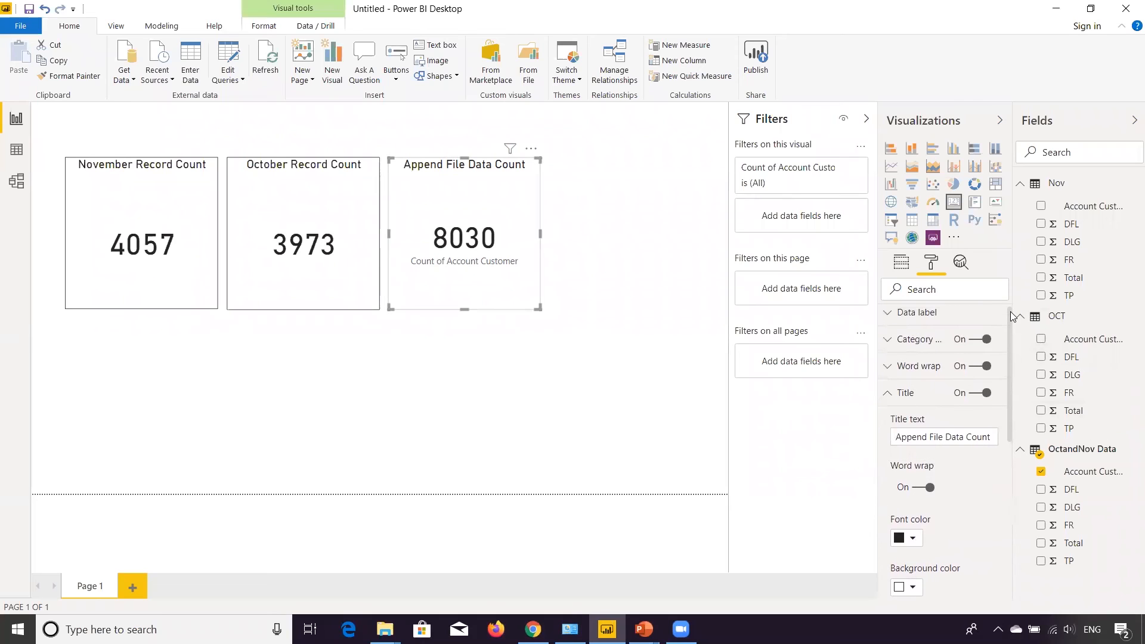
click(981, 339)
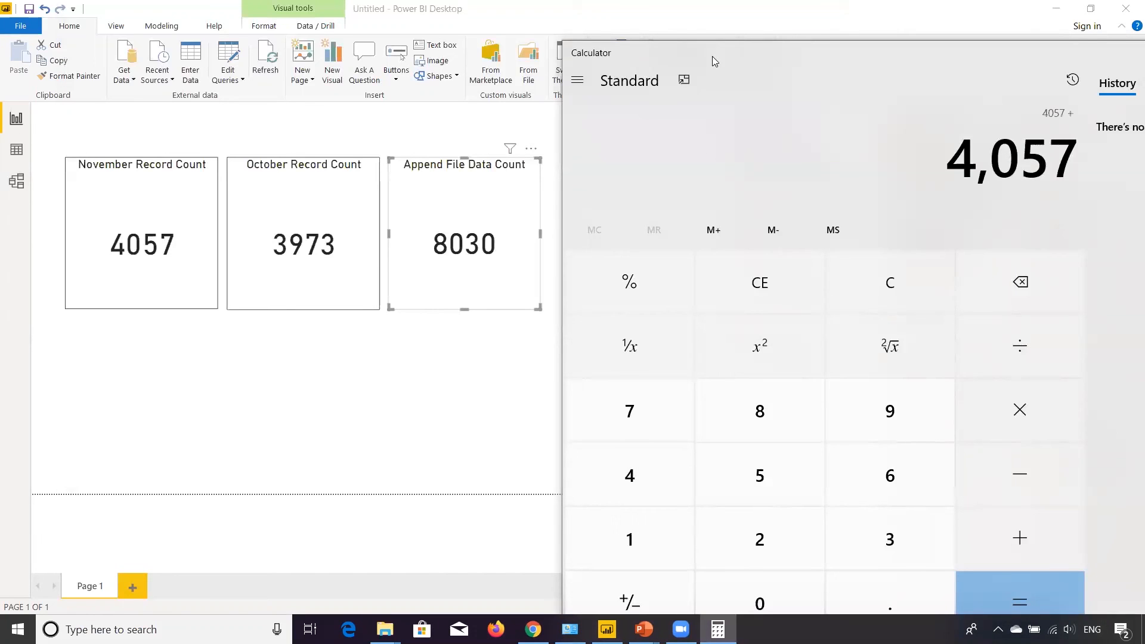
Step: Compute 4057 + 3973 = 8,030 to match the appended count
click(1019, 601)
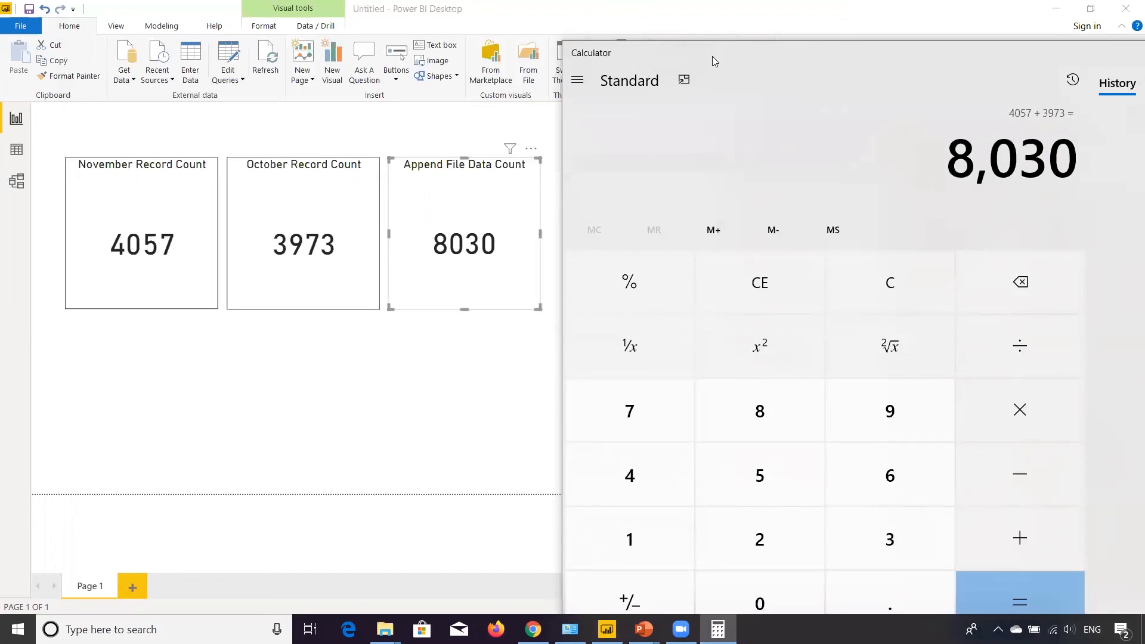